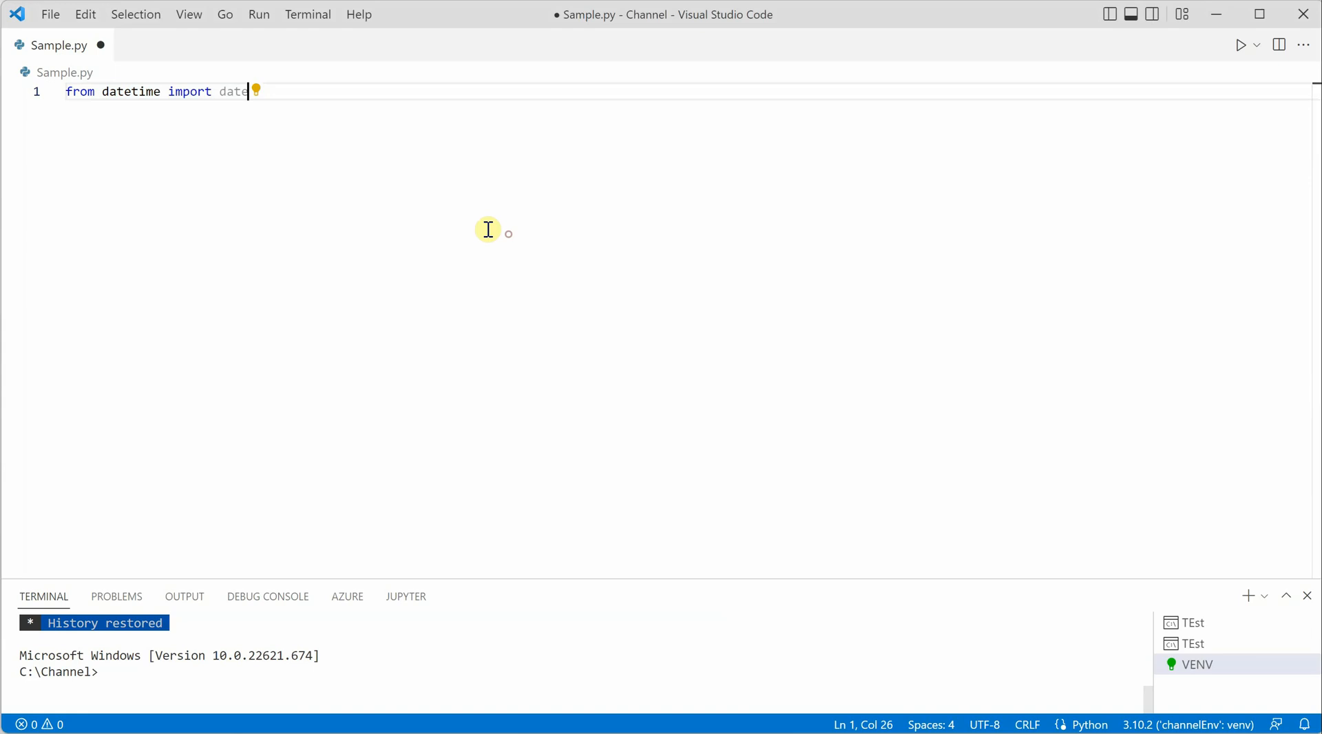
# Select the word 'date' on line 1 and place the cursor on that import line.
pyautogui.doubleClick(232, 91)
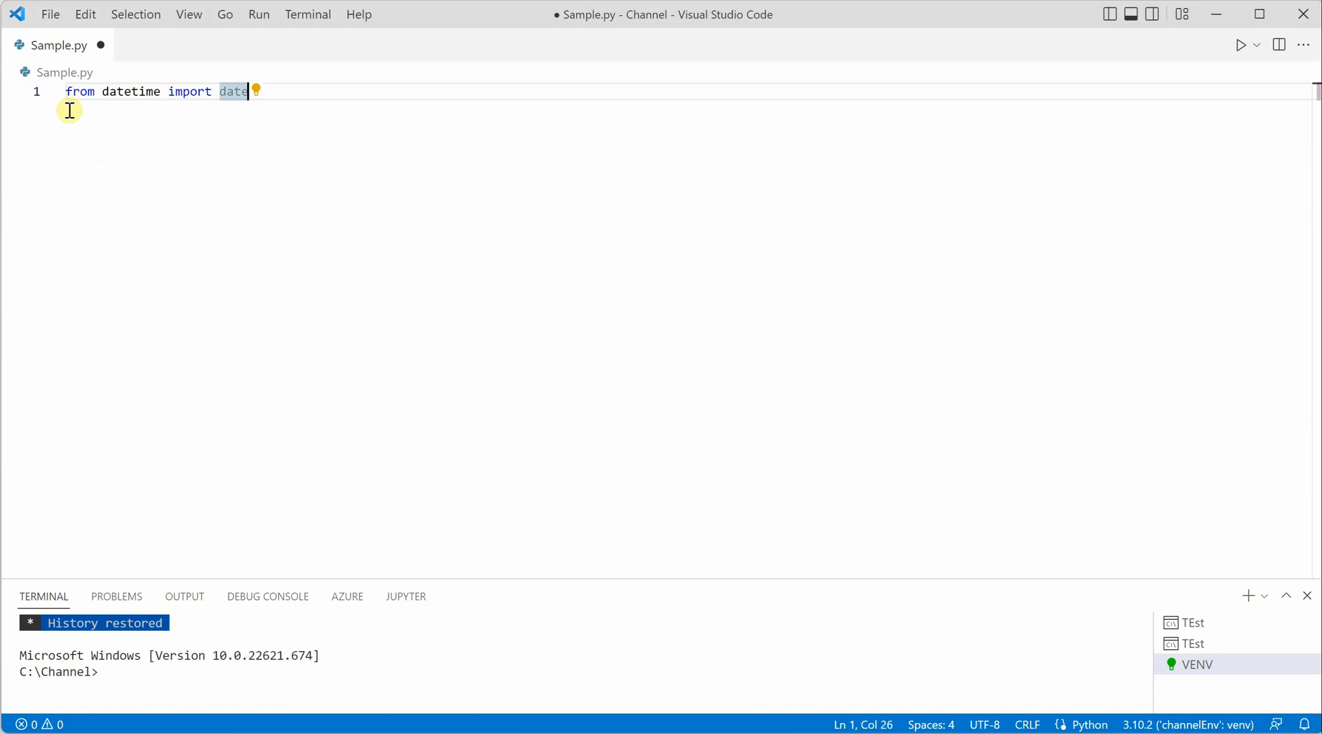
pyautogui.click(67, 91)
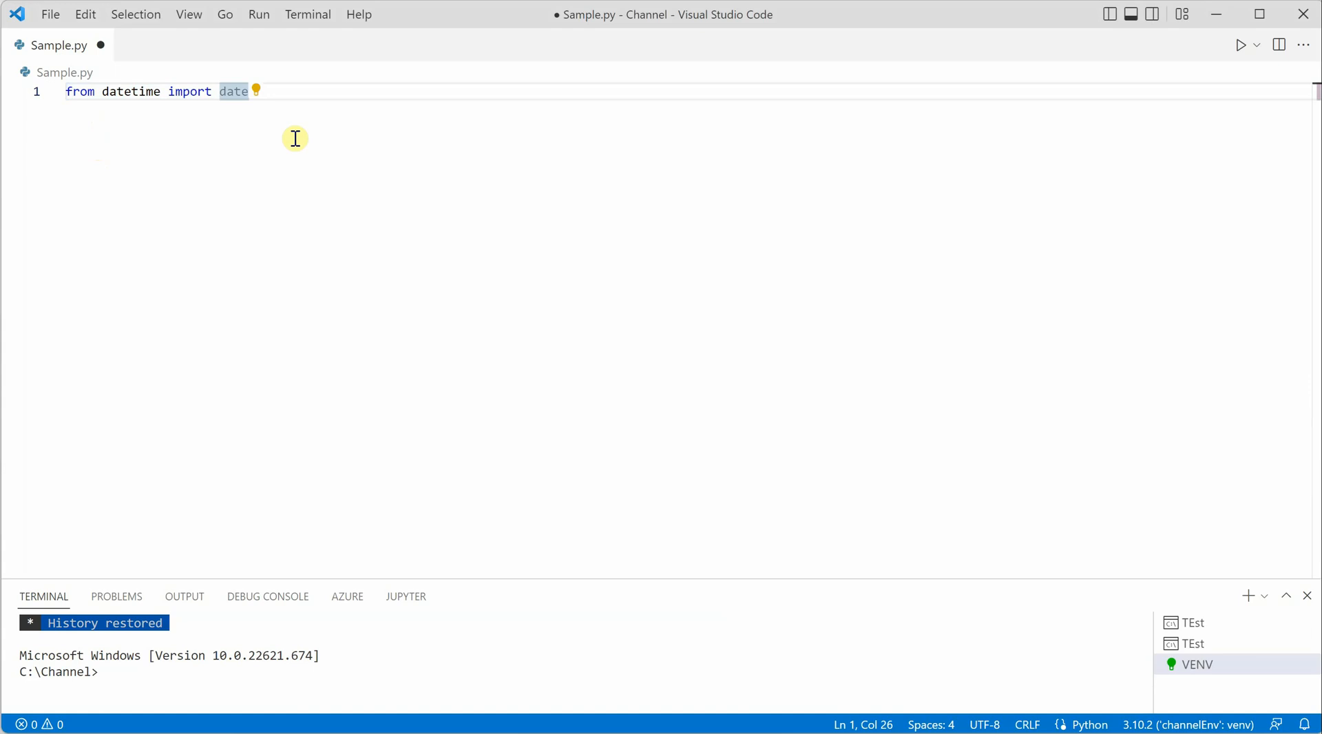
pyautogui.moveTo(71, 92)
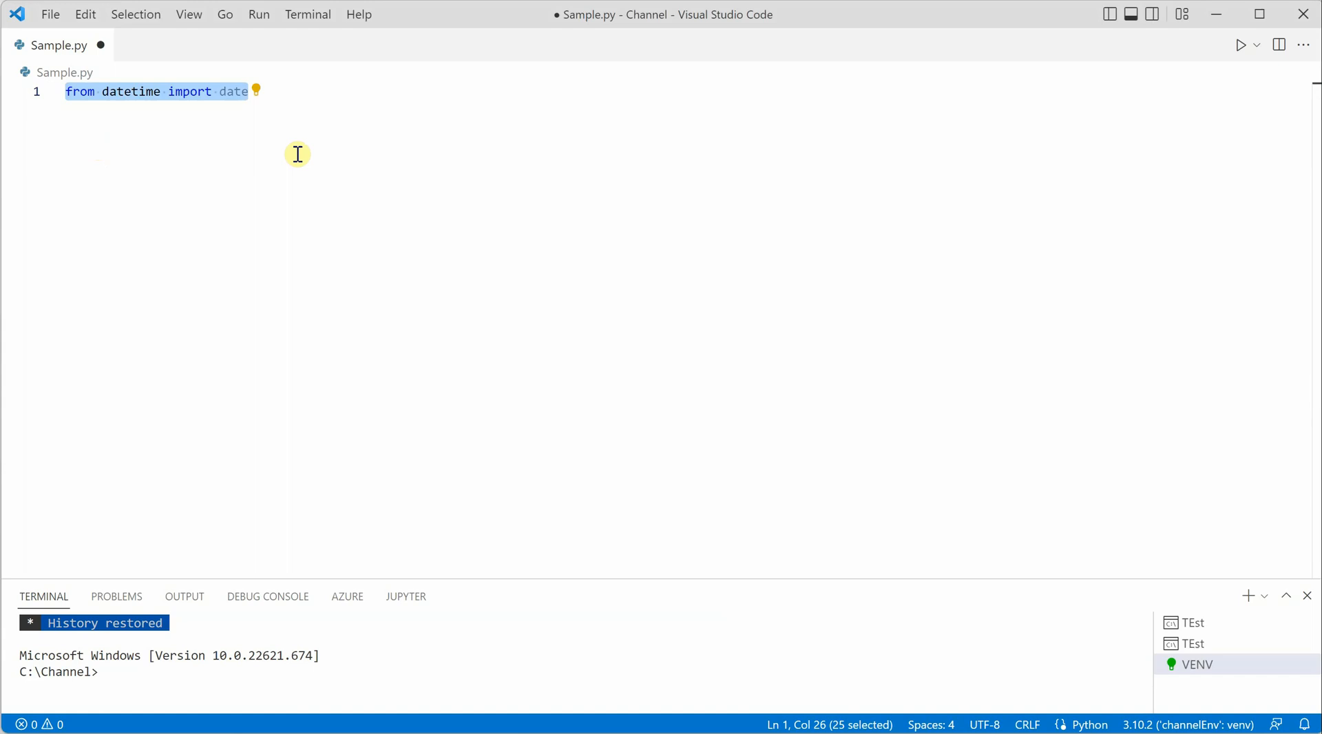
pyautogui.moveTo(323, 153)
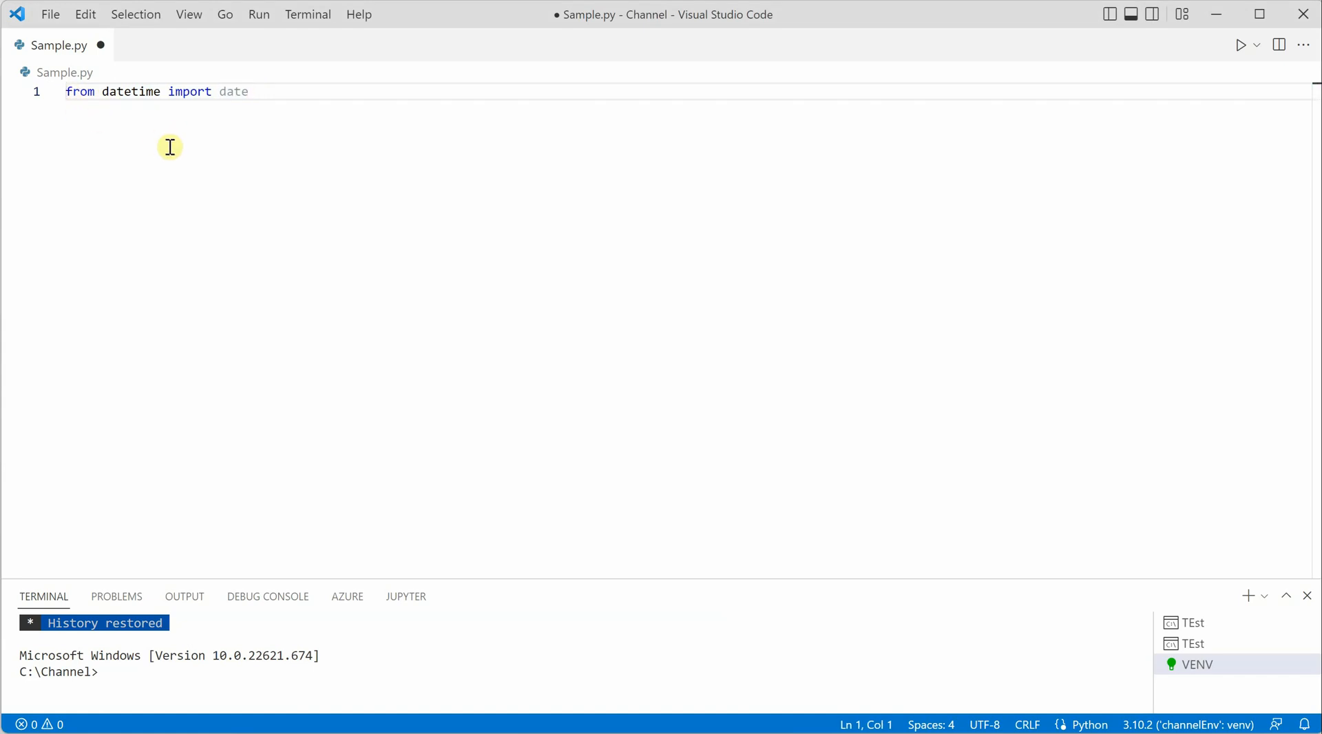
pyautogui.moveTo(171, 141)
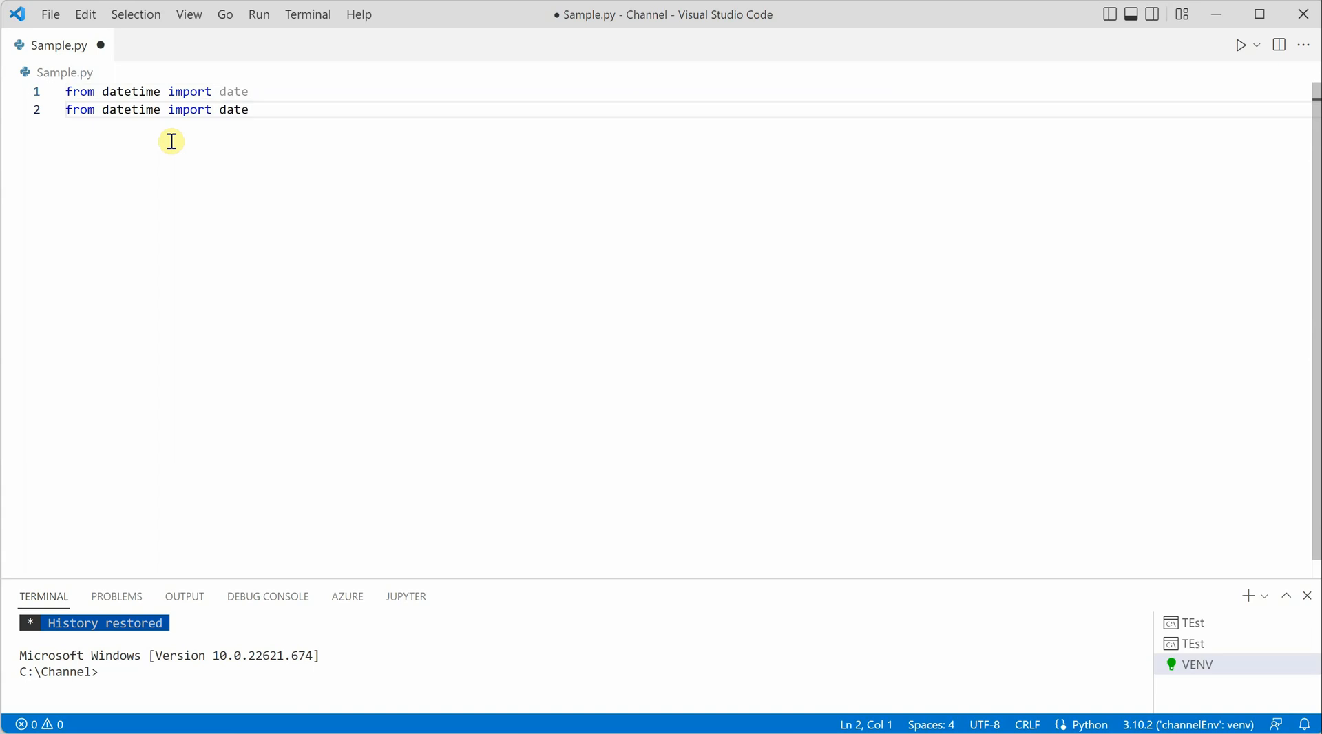
# Select 'date' on line 2, then begin typing 'Thi' on line 5 below two blank lines.
pyautogui.moveTo(65, 110); pyautogui.dragTo(245, 110)
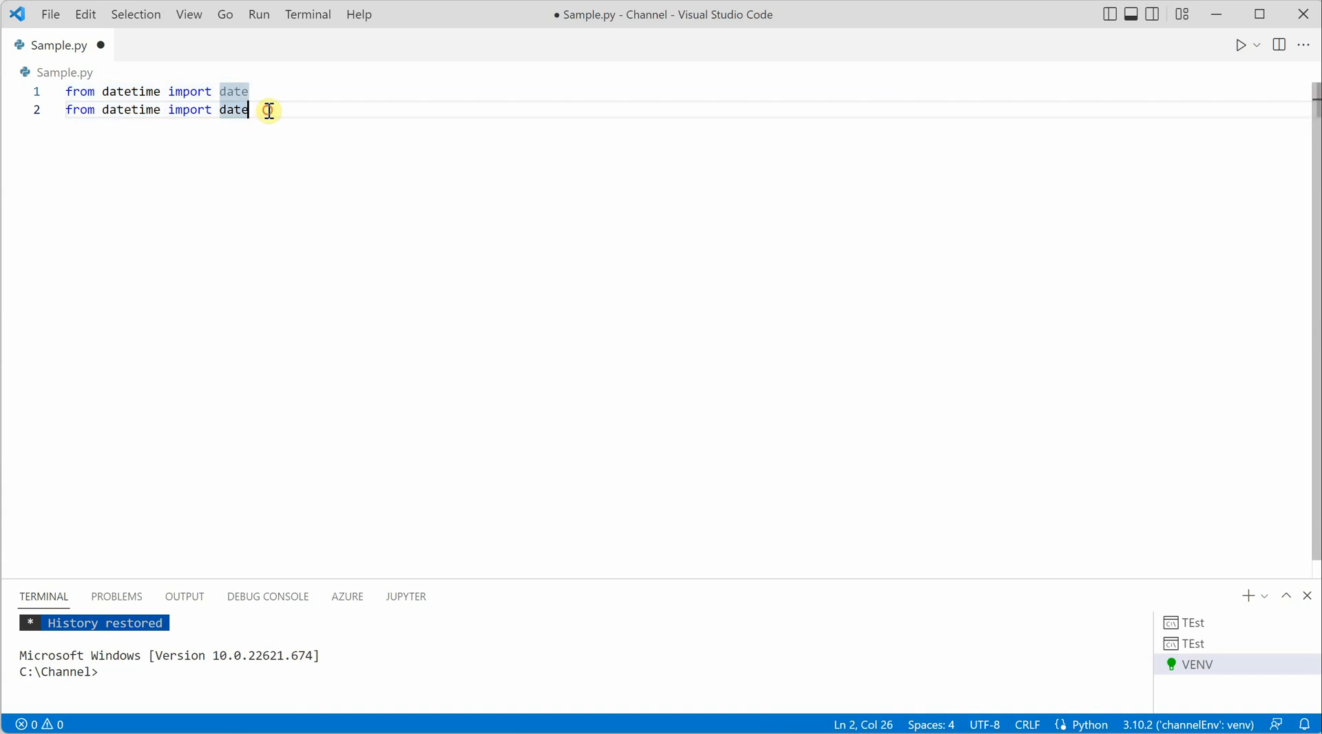
pyautogui.write('Thi')
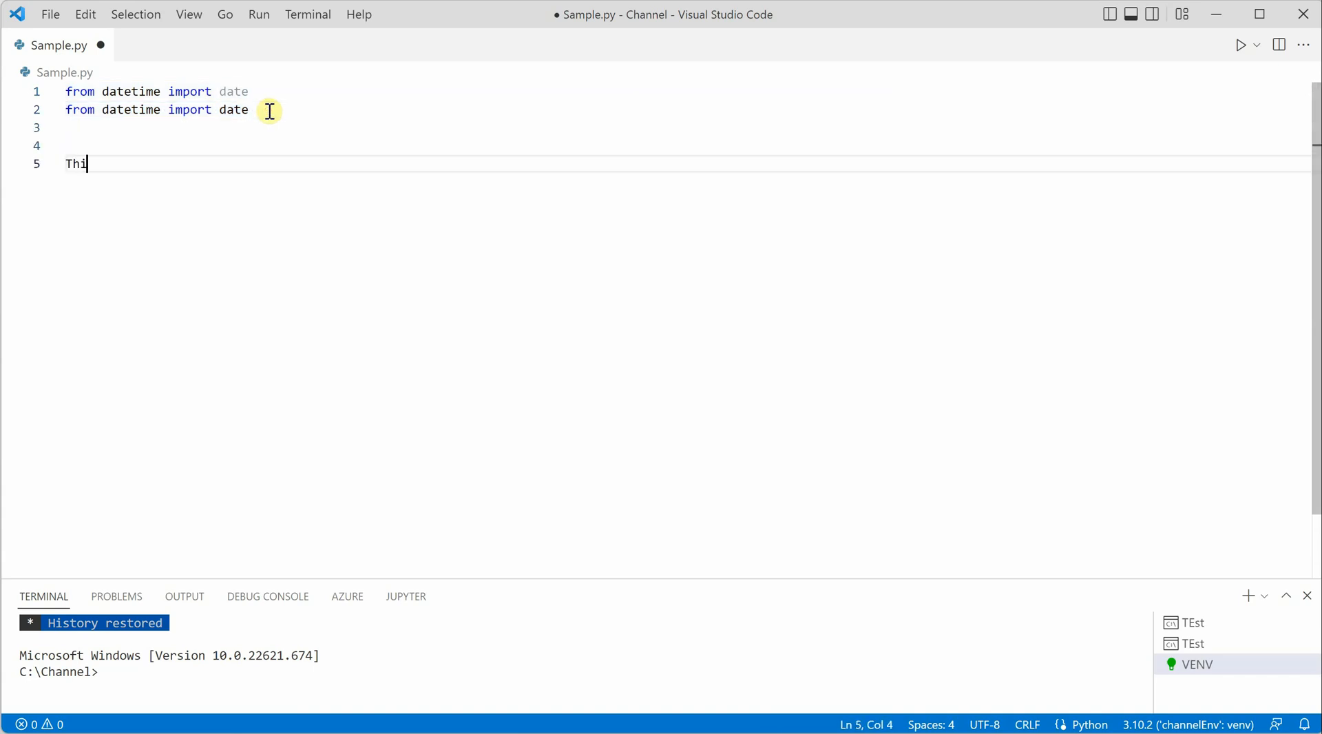